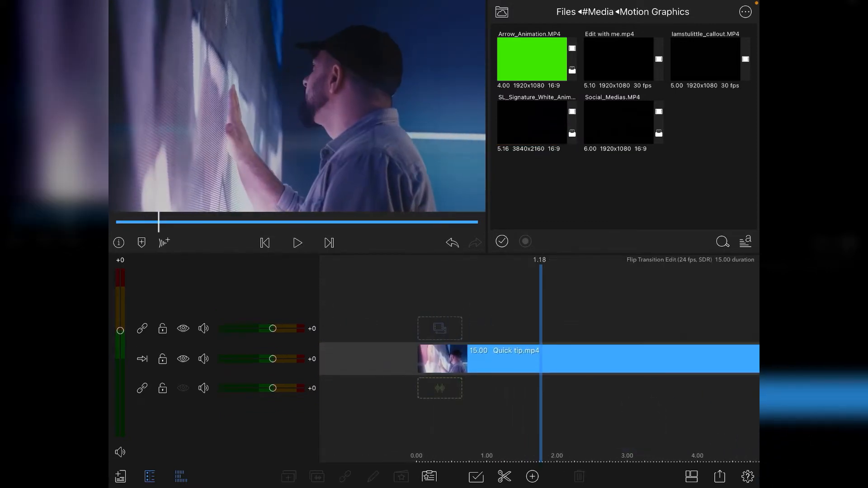
# Step: Place SL_Signature_White_Animated_By_Hand.mp4 on the track above Quick tip.mp4
pyautogui.moveTo(535, 122); pyautogui.dragTo(488, 258)
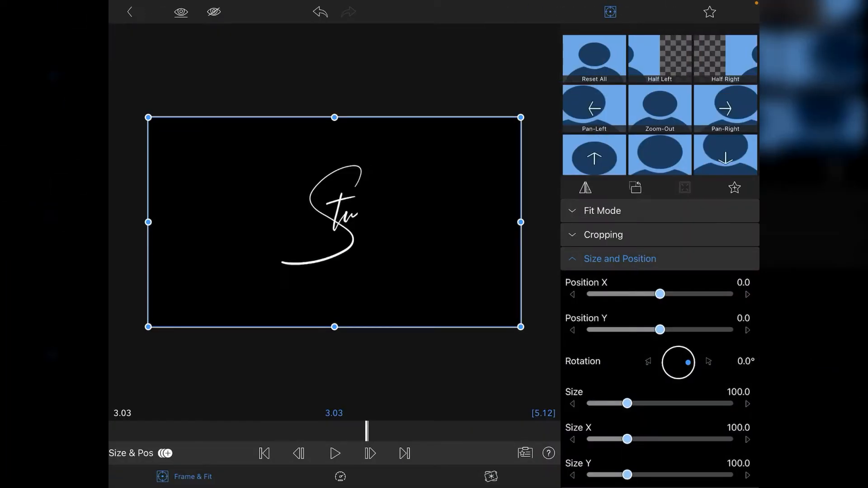
pyautogui.click(603, 283)
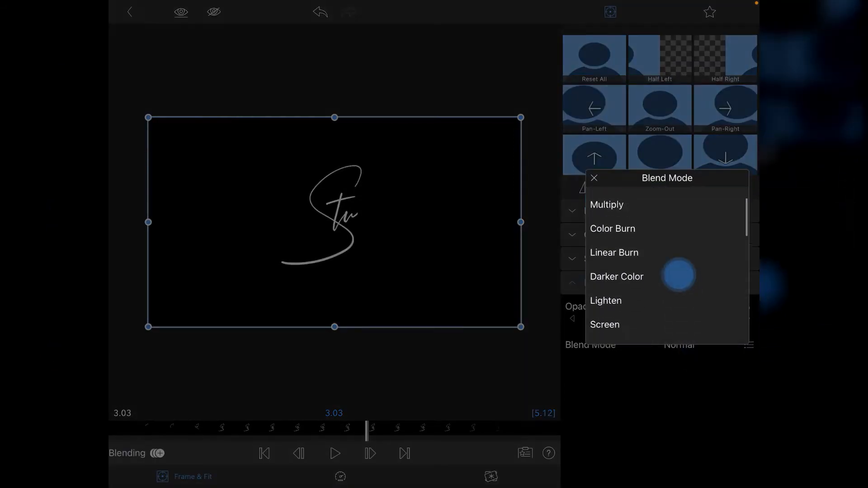
pyautogui.click(605, 325)
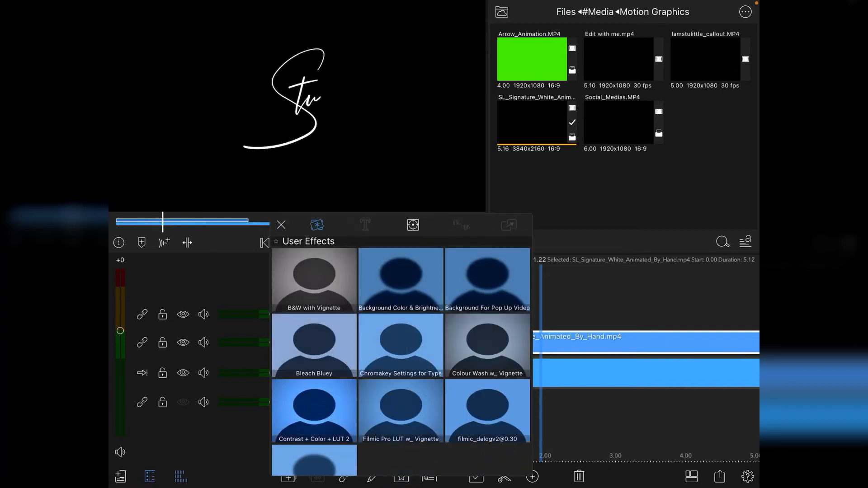
# Step: Apply the Screen Blending Mode preset from Frame & Fit presets to the signature clip
pyautogui.click(413, 225)
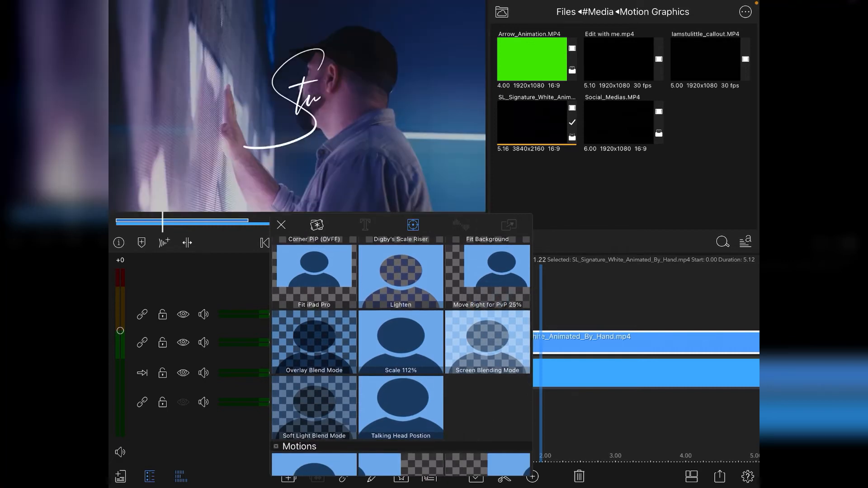
pyautogui.click(282, 225)
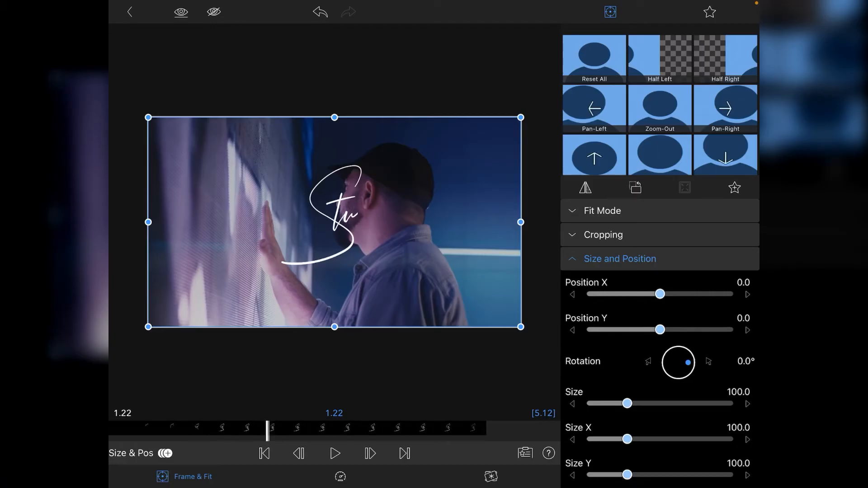
# Step: Export the Screen Blending Mode preset to Files, choosing LumaFusion > Frame & Fit on iCloud Drive
pyautogui.scroll(-3)
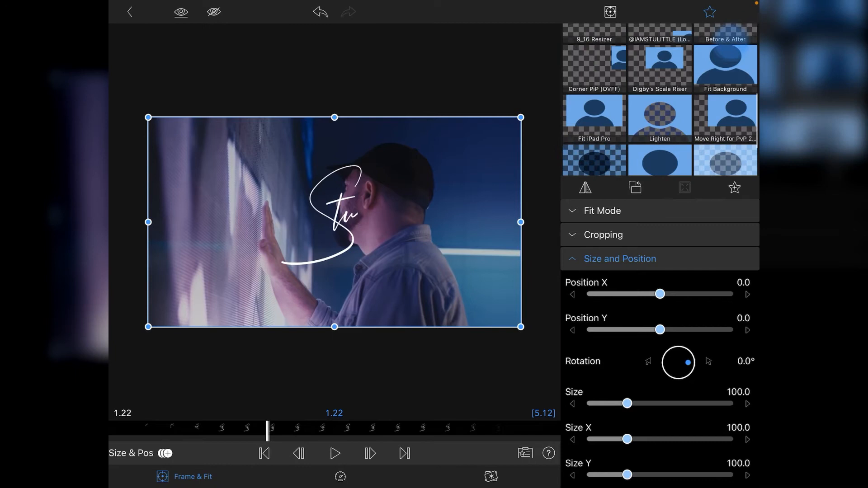
pyautogui.scroll(-3)
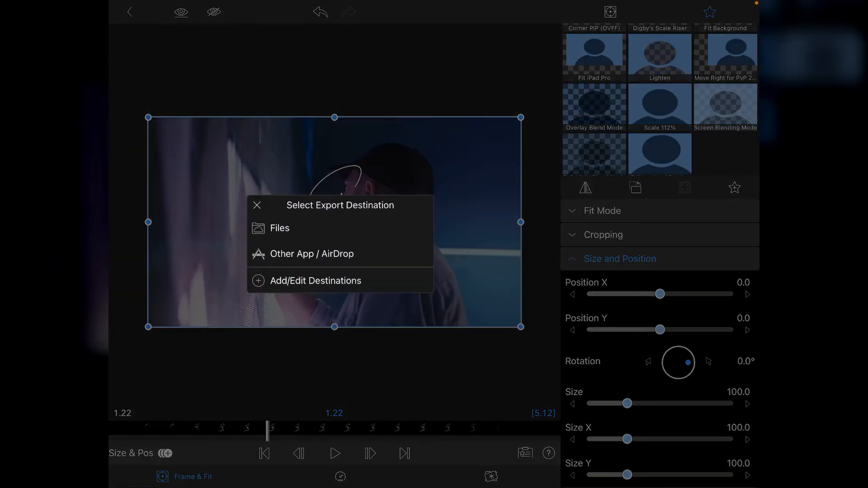
pyautogui.click(280, 228)
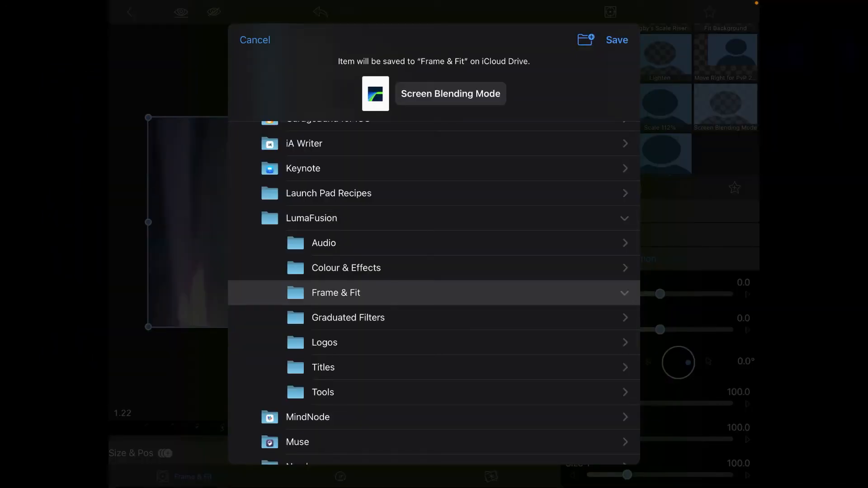